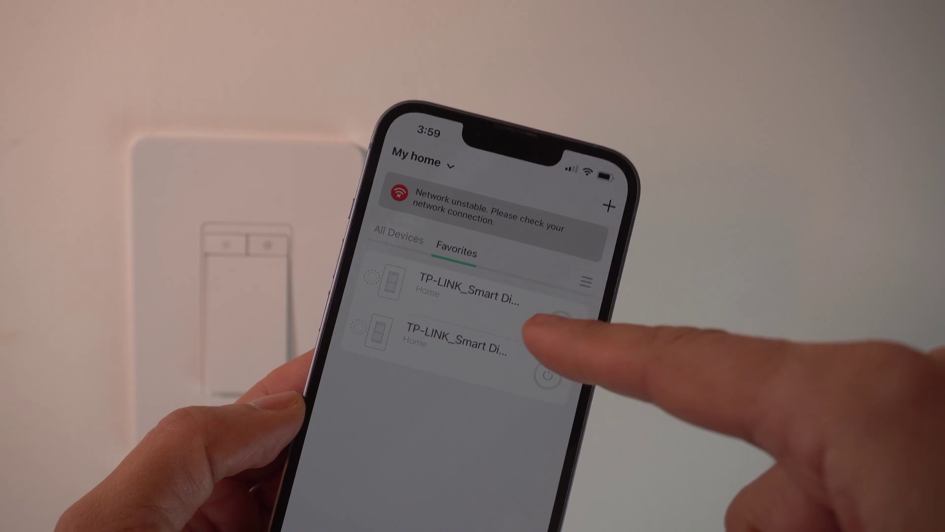
Open TP-LINK_Smart Dimmer_B433 from the Favorites list to show its power and brightness controls
click(458, 337)
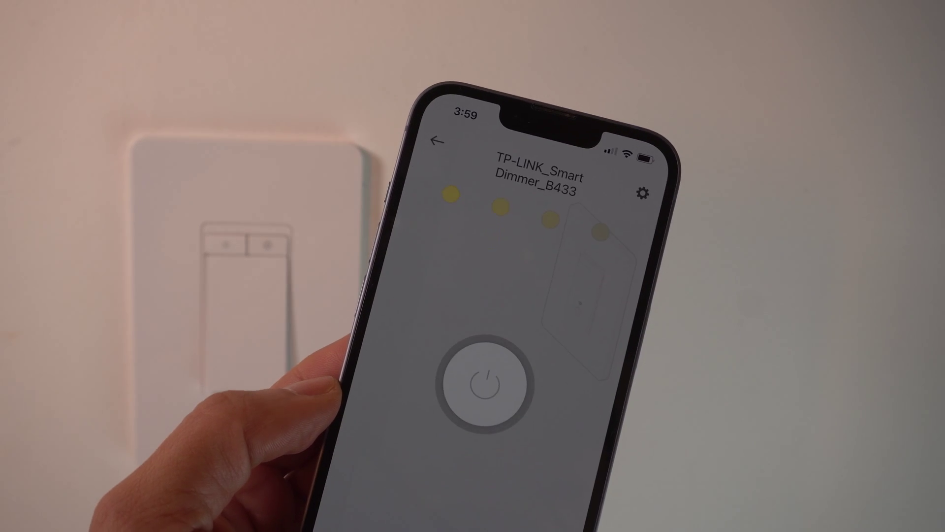